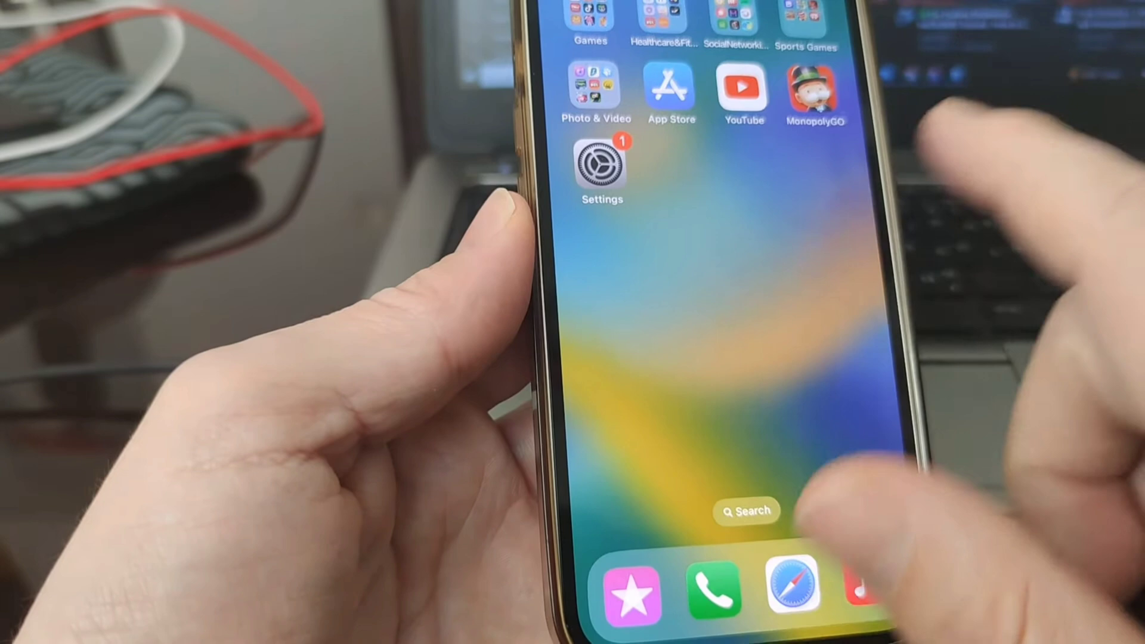
Open iOS Settings and go into the General page (AirDrop, iPhone Storage, Date & Time).
{"action": "left_click", "coordinate": [601, 166]}
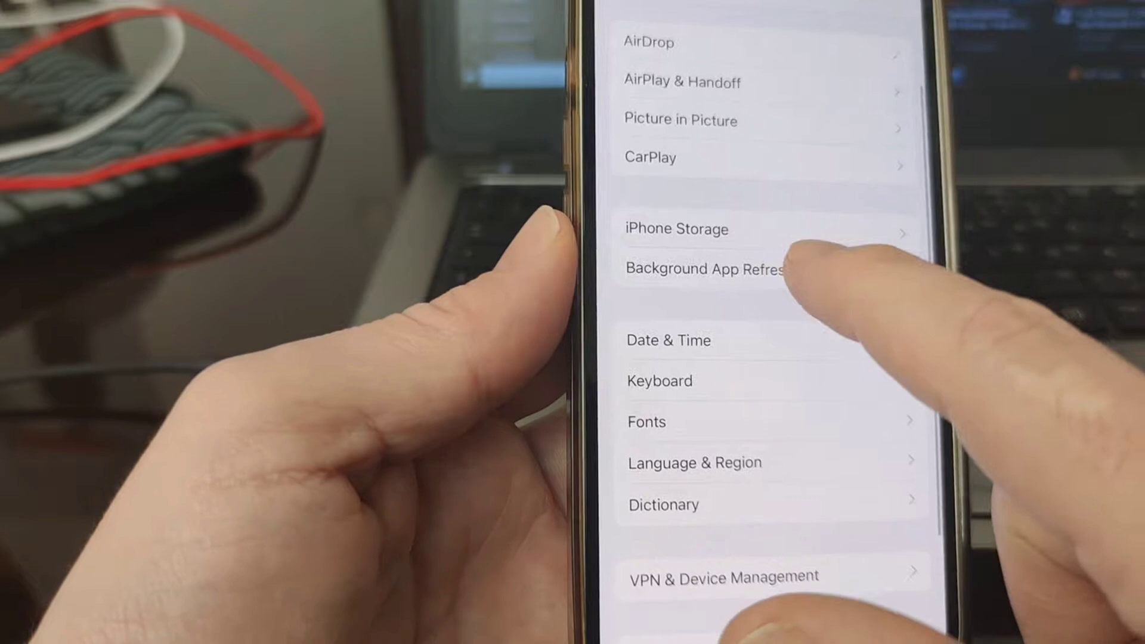
{"action": "left_click", "coordinate": [704, 269]}
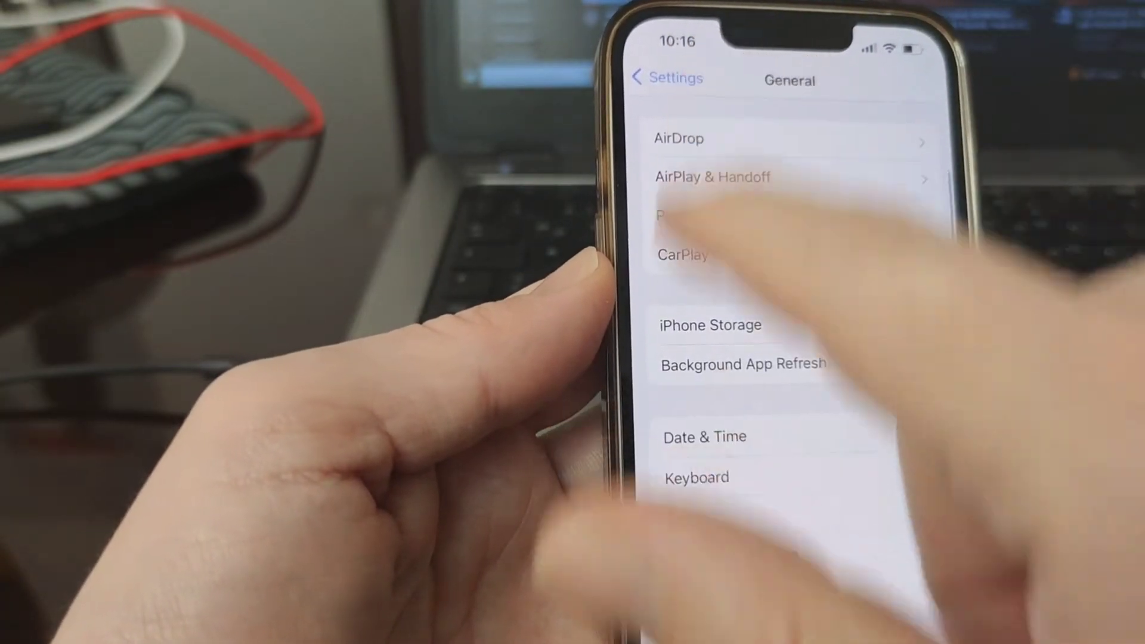
Return to Settings, review App Store's Automatic Downloads toggles, then move to Safari.
{"action": "left_click", "coordinate": [665, 77]}
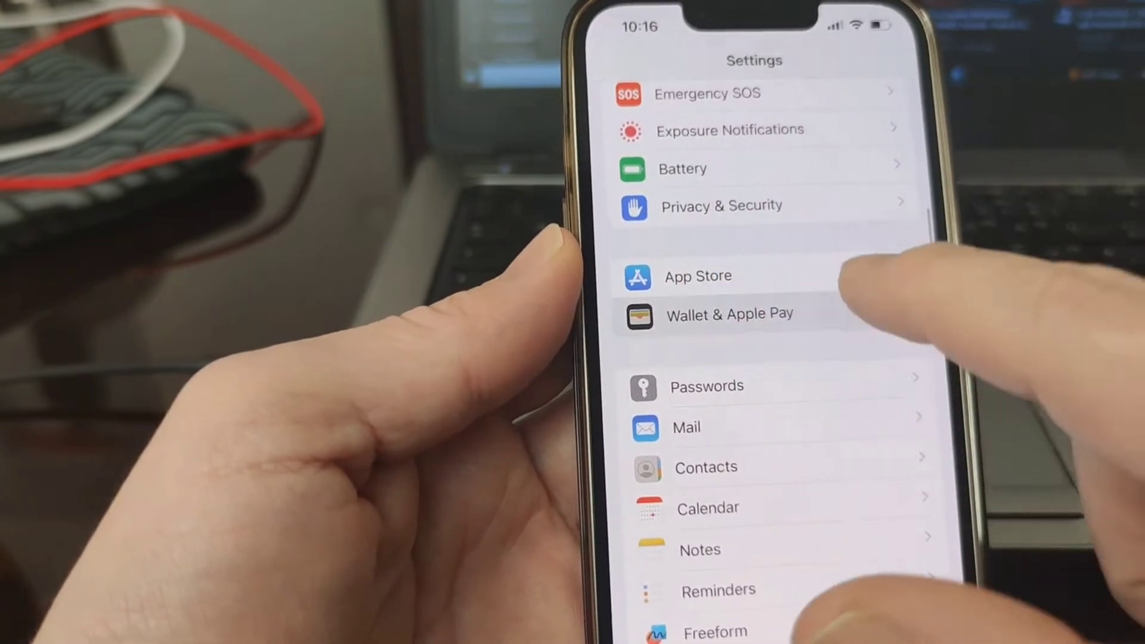
{"action": "left_click", "coordinate": [698, 276]}
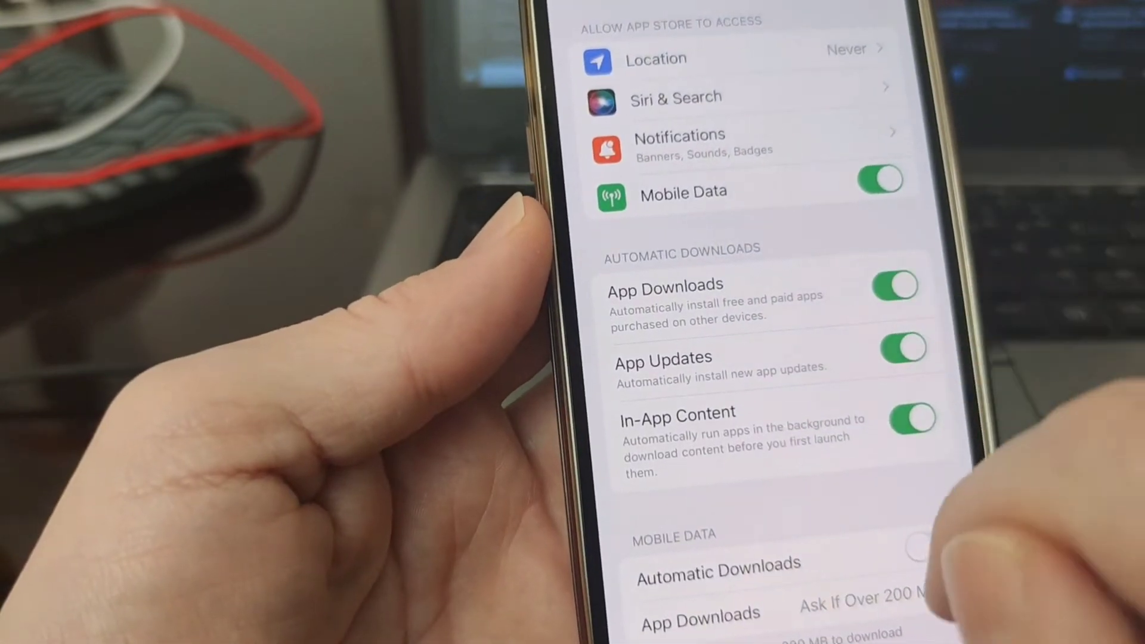
{"action": "left_click", "coordinate": [893, 285]}
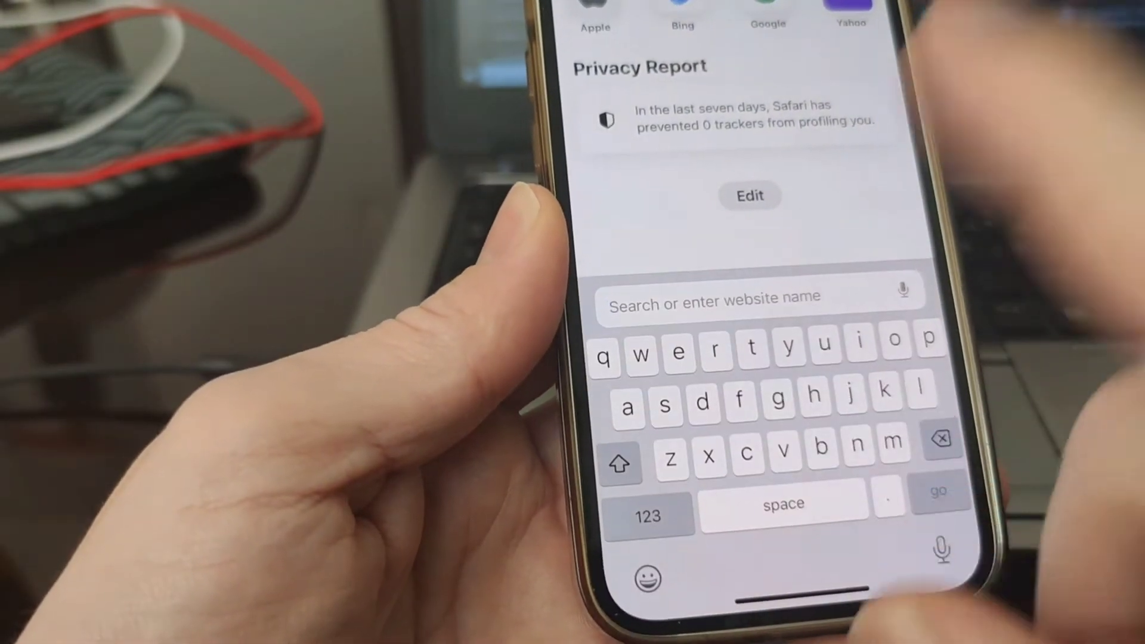
Search 'find' in Safari, reach FindApkMods and install the Snaptroid mod to the home screen.
{"action": "type", "text": "findapk"}
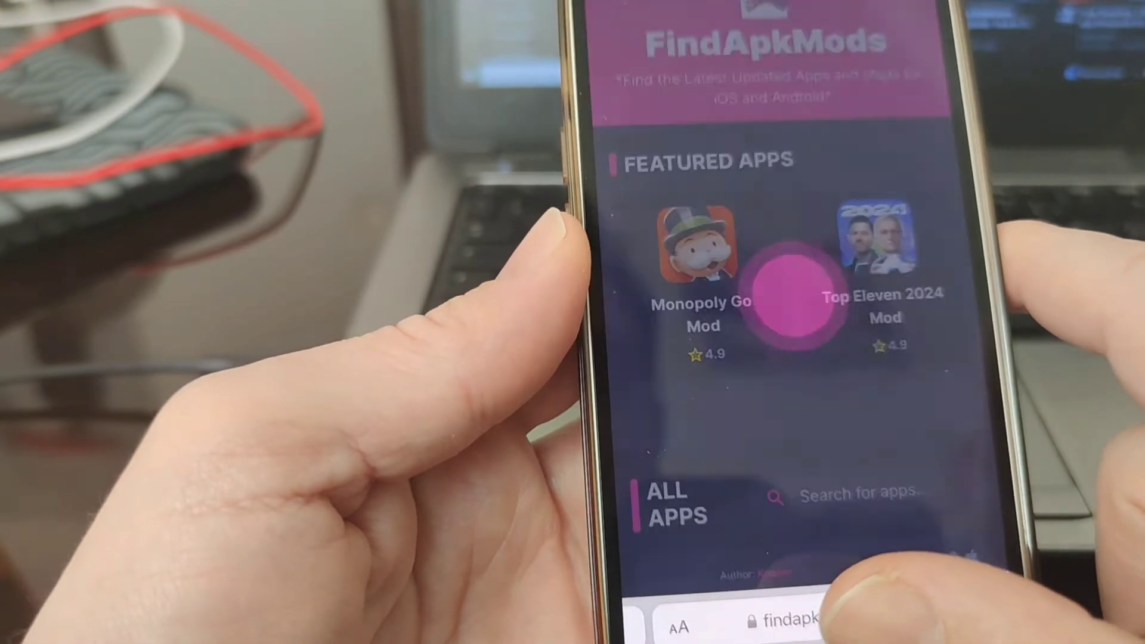
{"action": "left_click", "coordinate": [840, 492]}
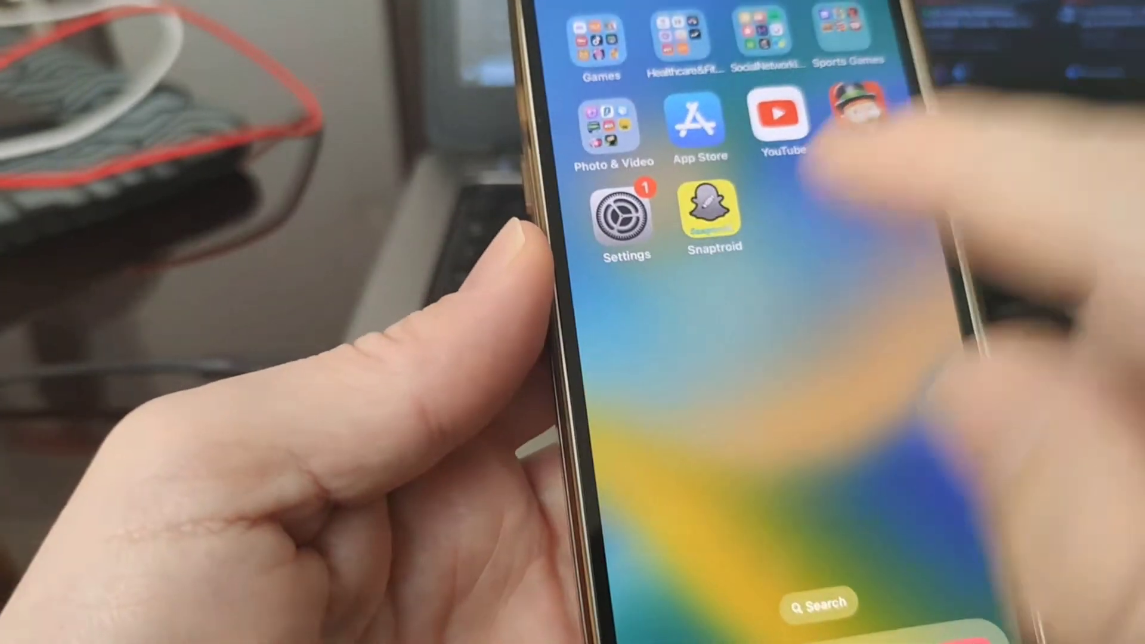
Launch the newly installed Snaptroid app from the home screen.
{"action": "left_click", "coordinate": [711, 216]}
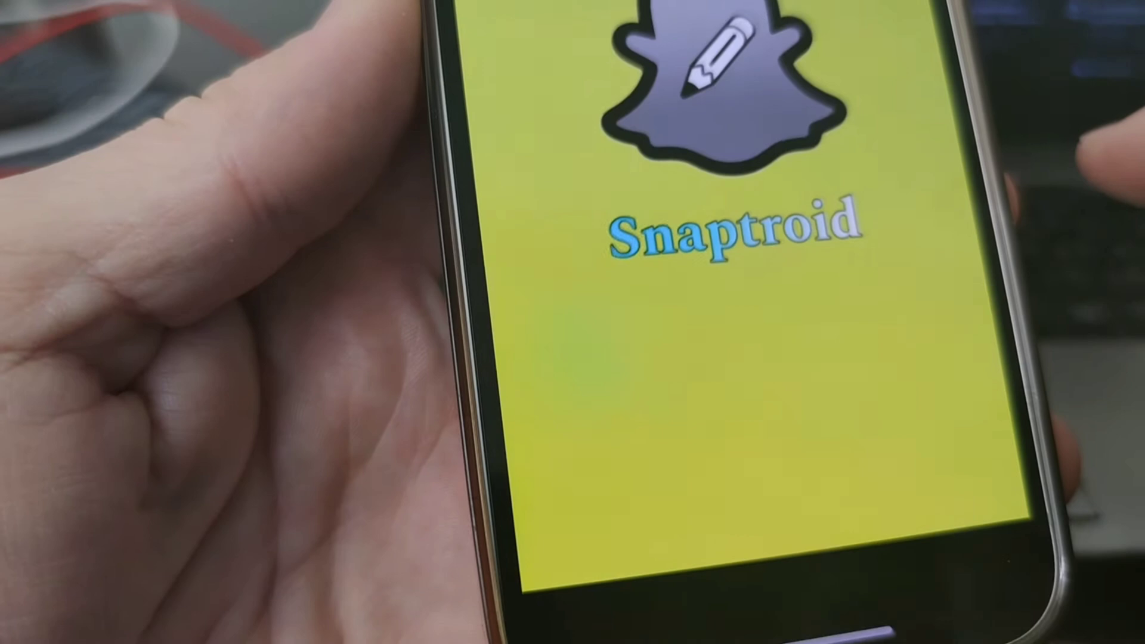